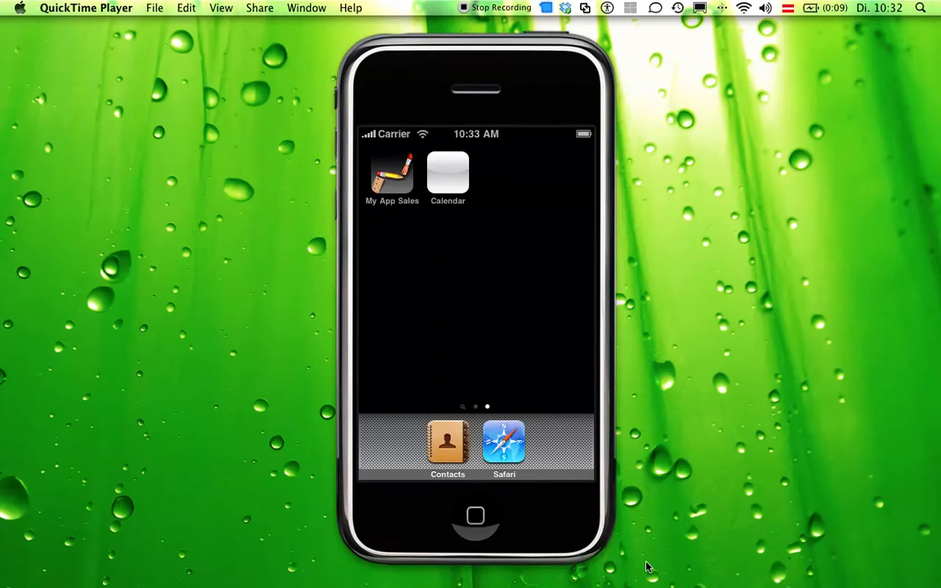
mouse_move(614, 506)
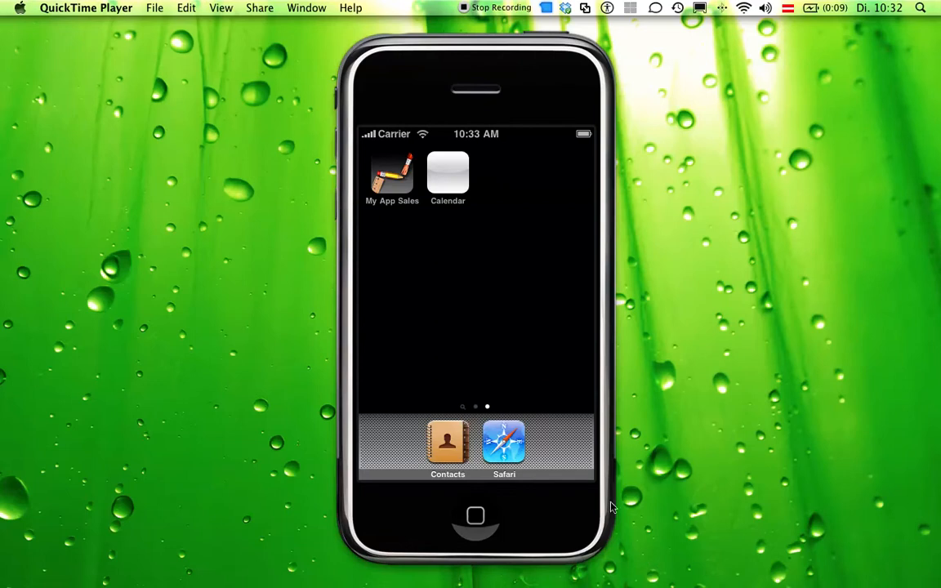
mouse_move(558, 425)
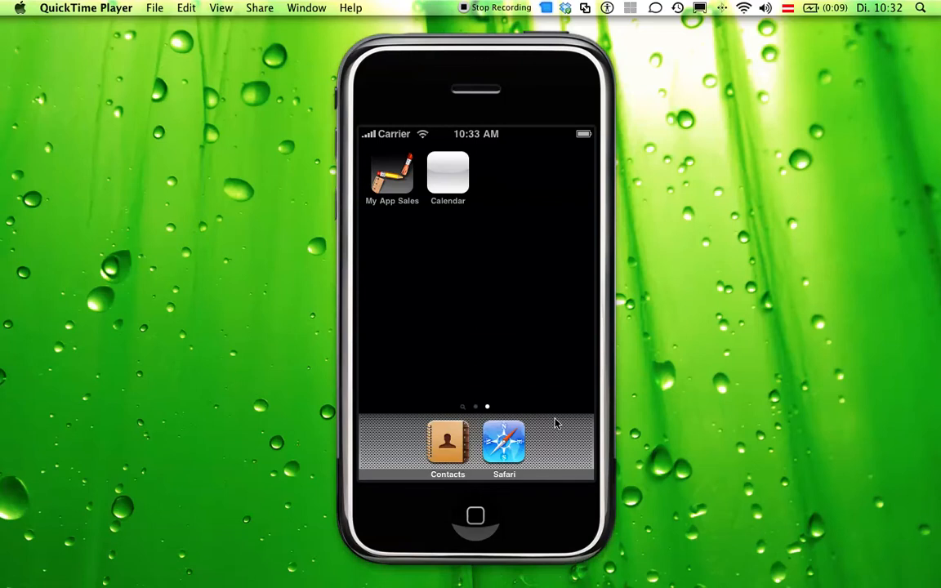
mouse_move(448, 188)
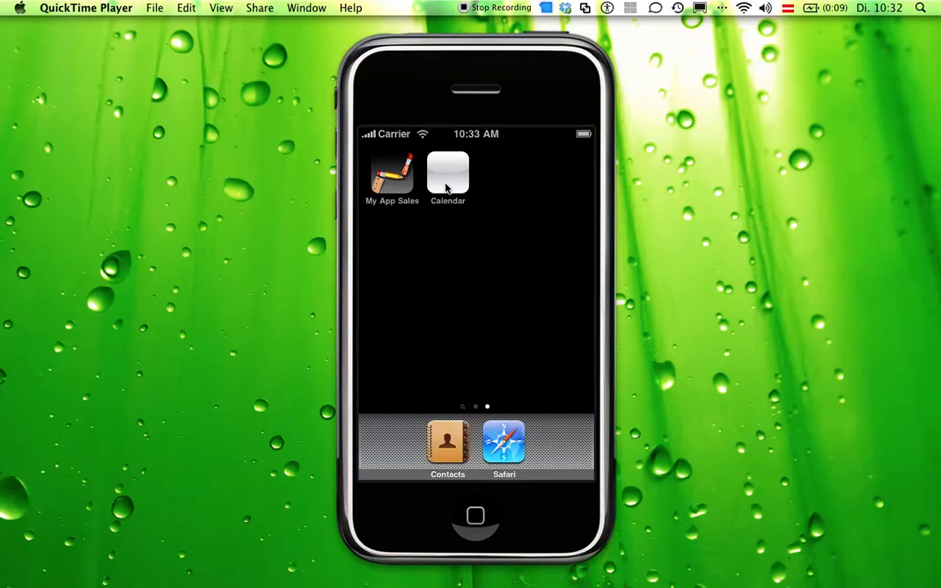
Launch the Calendar demo and select December 17, then December 15
left_click(448, 173)
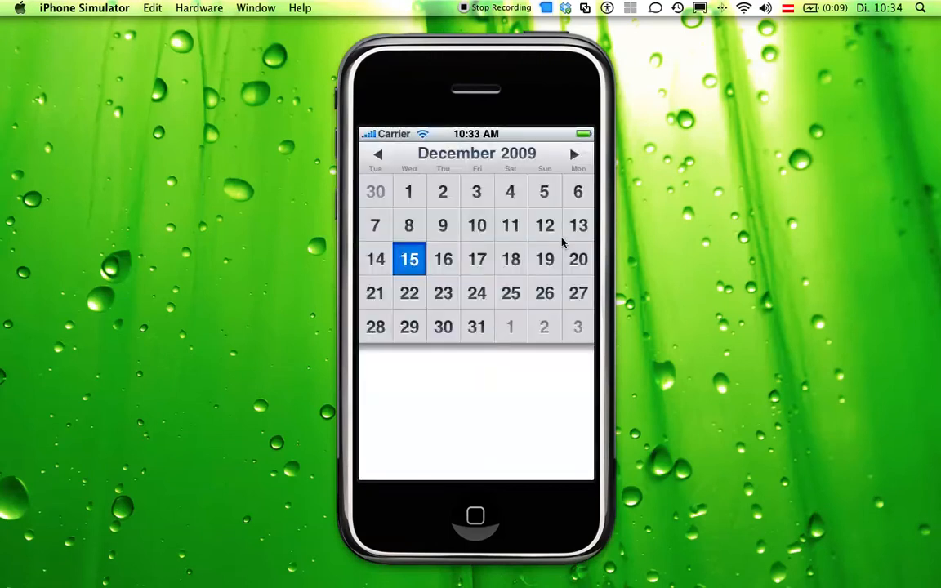
mouse_move(477, 188)
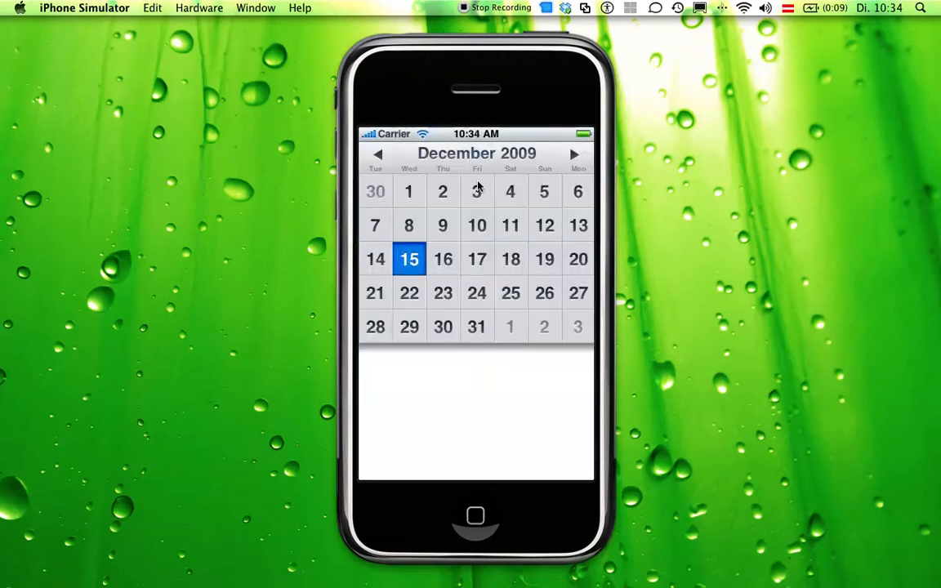
mouse_move(459, 252)
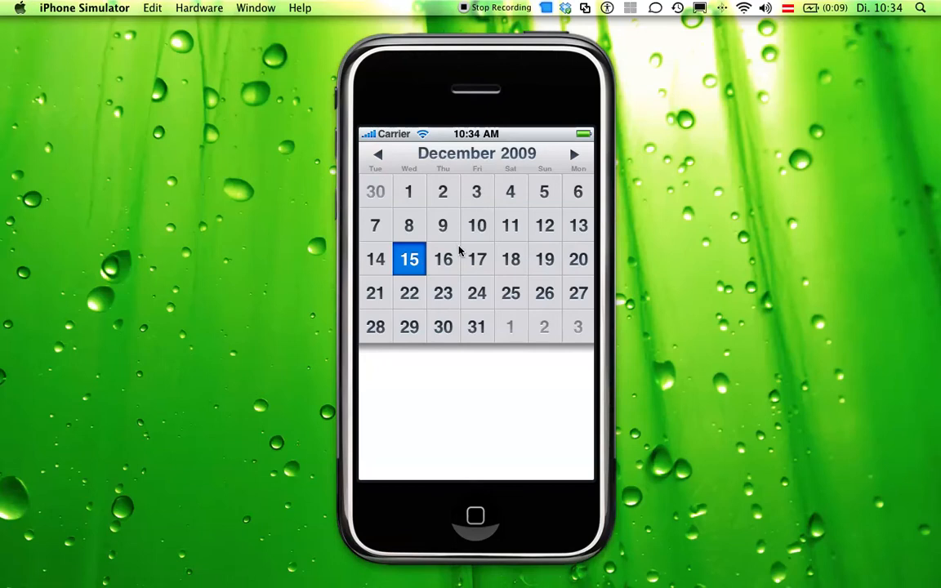
left_click(477, 259)
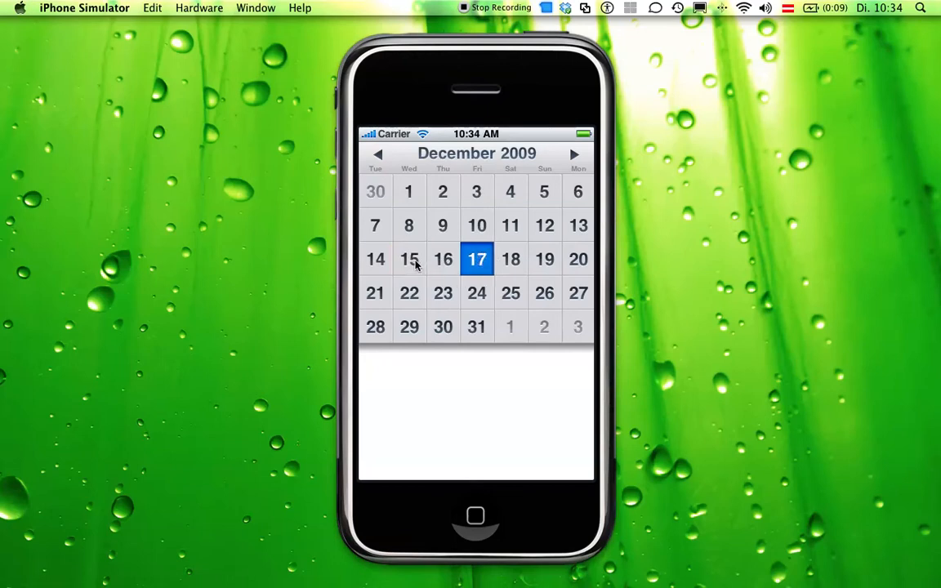
left_click(408, 258)
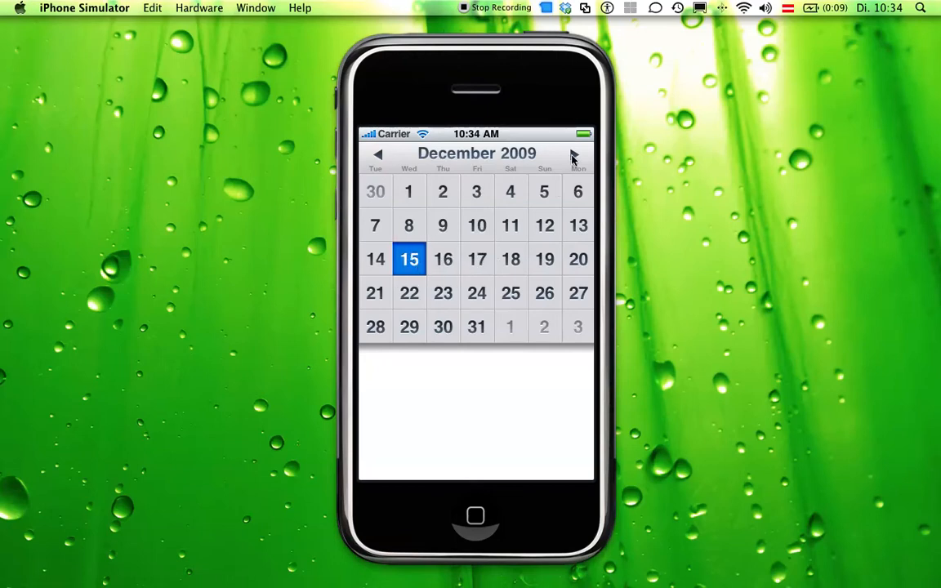
Step forward through the months and come back to January 2010 with the 1st picked
left_click(574, 154)
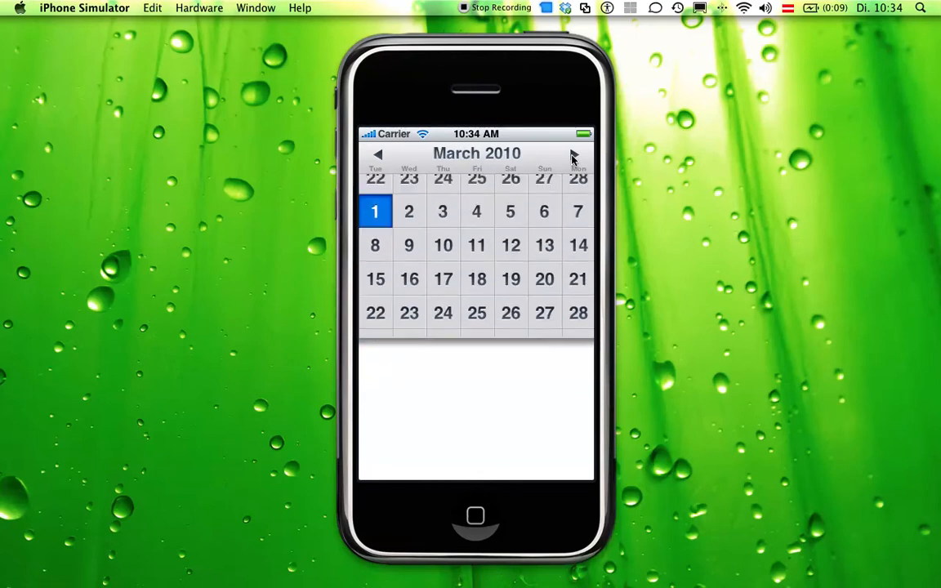
left_click(376, 154)
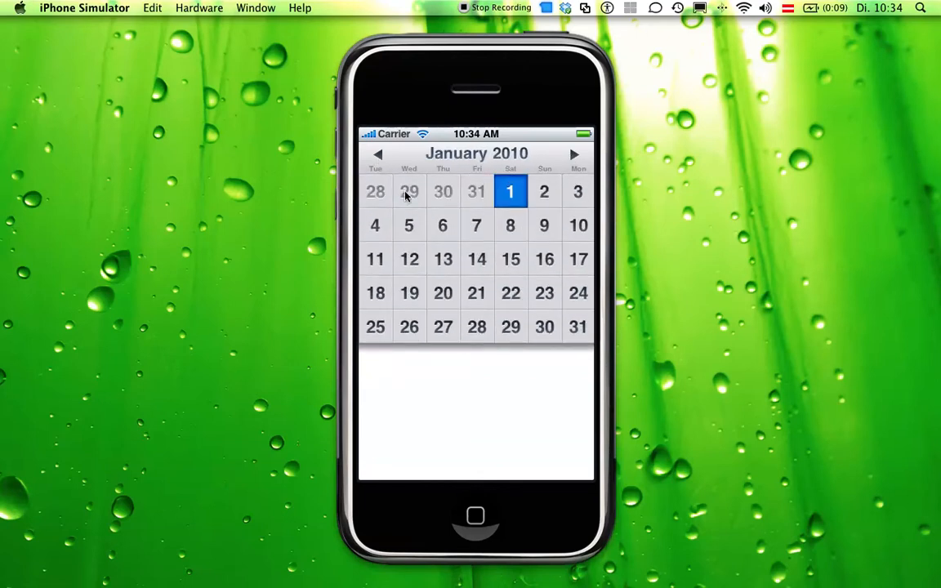
mouse_move(423, 253)
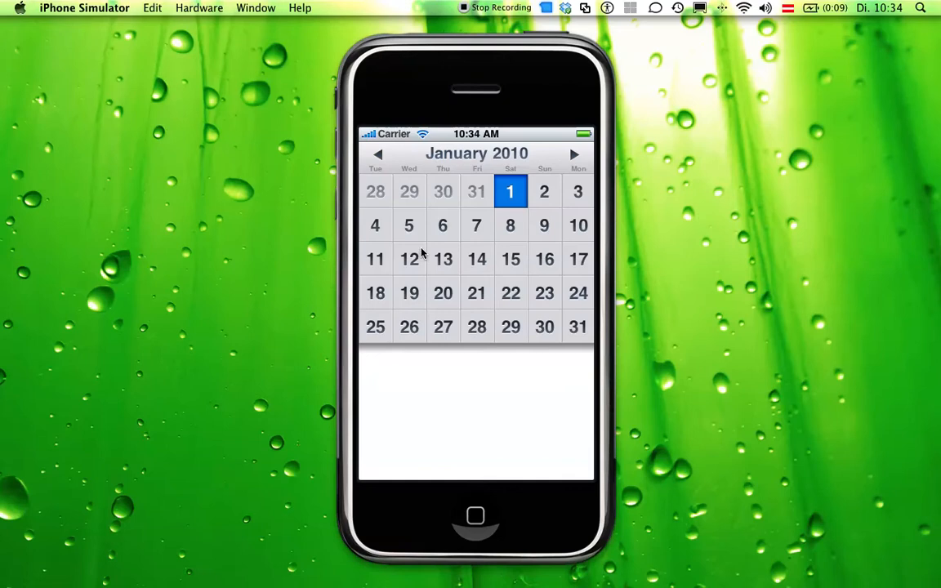
mouse_move(510, 201)
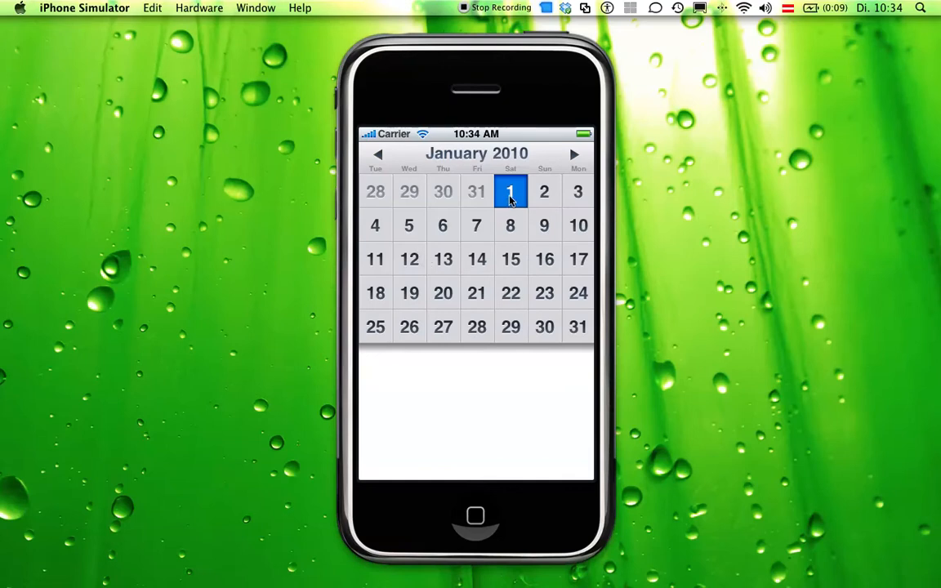
Select January 20, then January 7, then the greyed December 29 to jump back a month
left_click(443, 292)
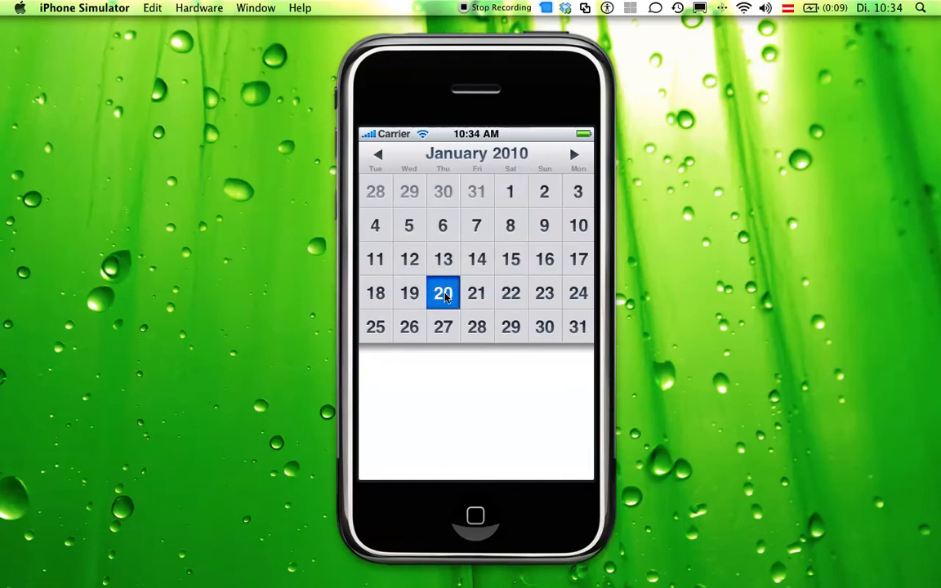
left_click(477, 225)
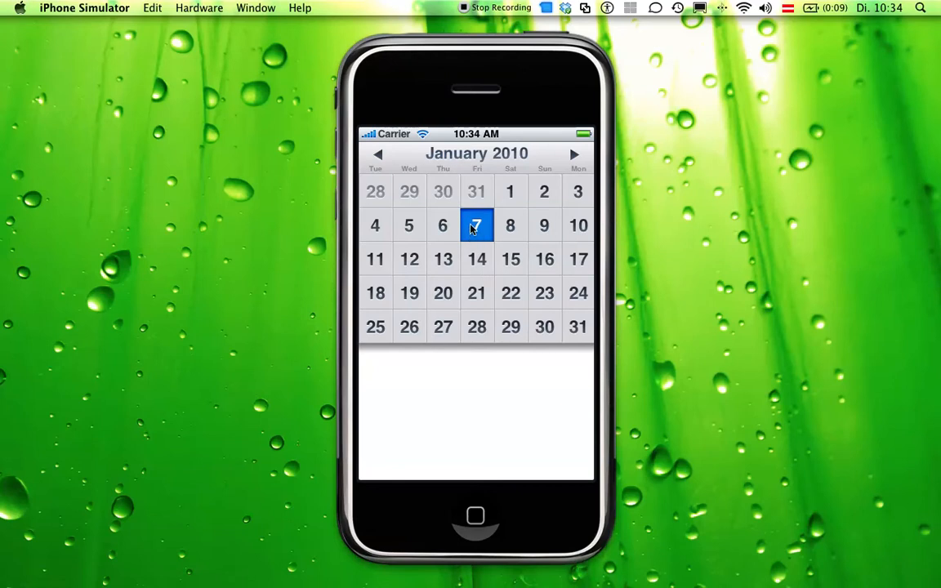
left_click(408, 191)
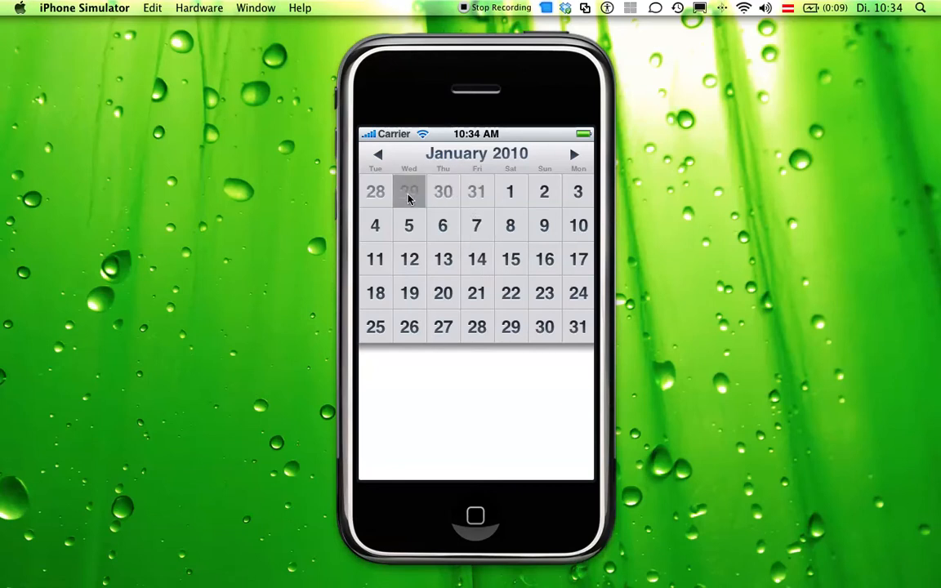
Select December 30, then advance to January 2010 with the 3rd highlighted
left_click(378, 154)
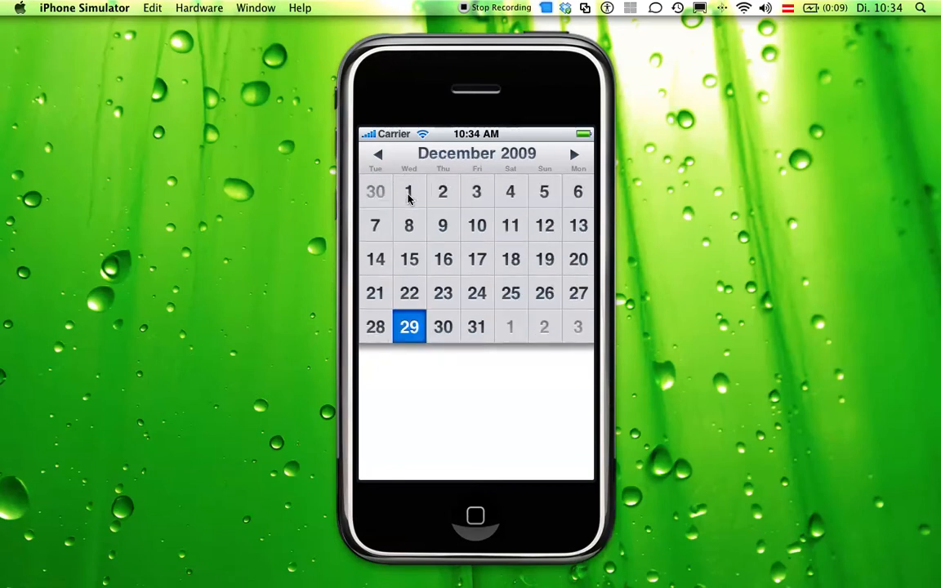
left_click(443, 327)
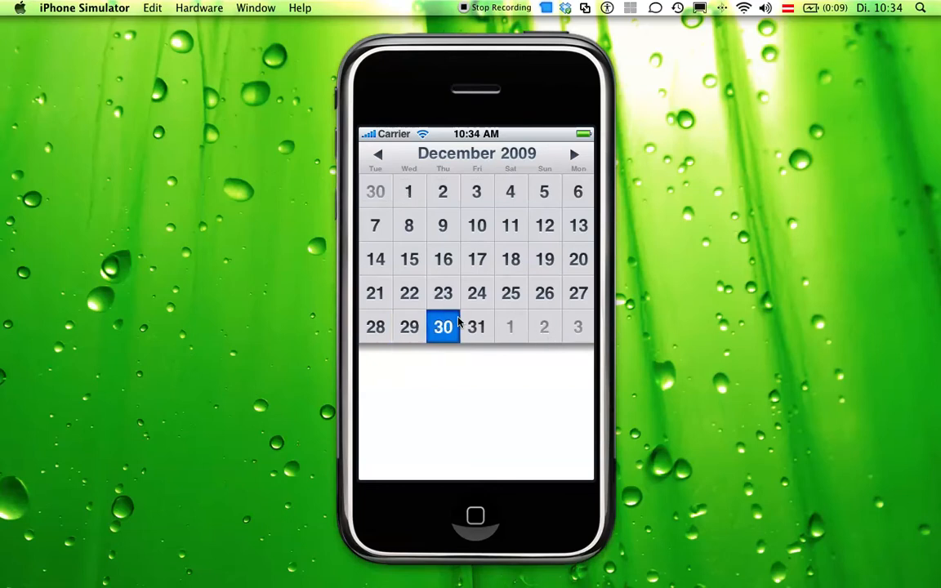
left_click(575, 154)
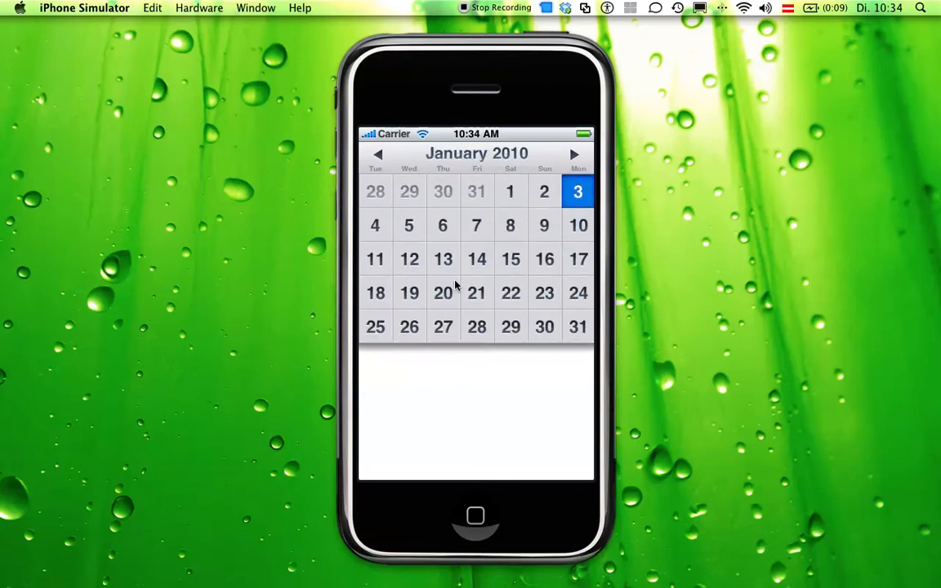
mouse_move(393, 163)
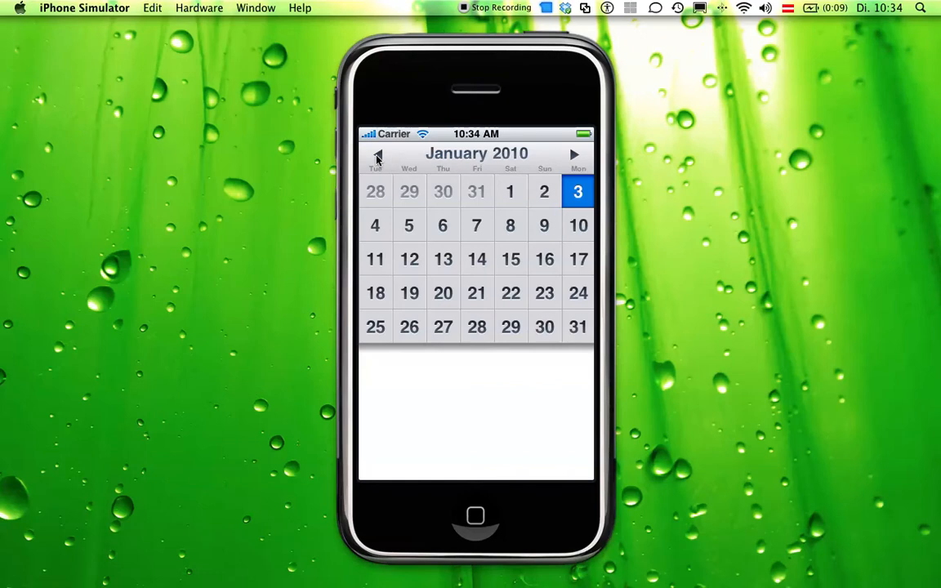
Page back to earlier months, then advance through May, June and July to September 2010
left_click(379, 155)
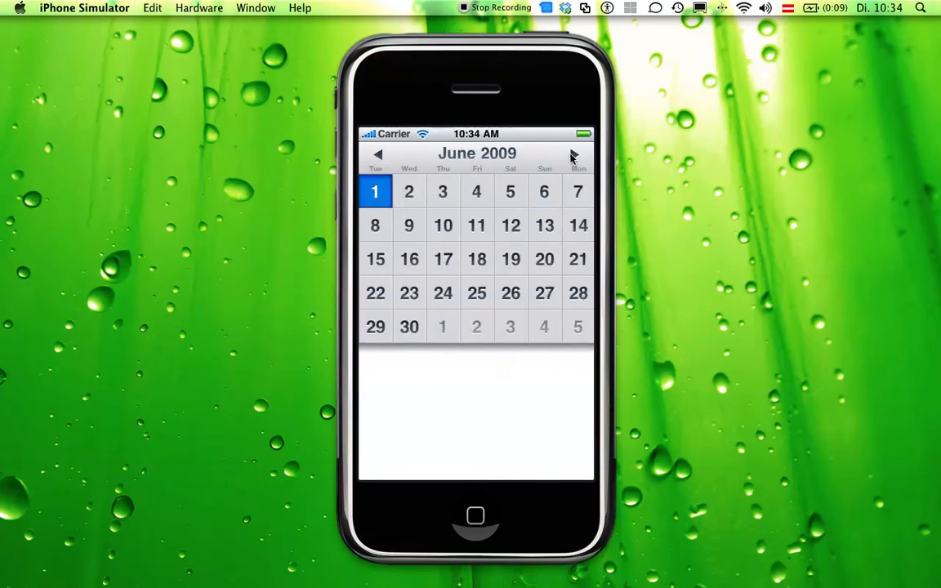
left_click(574, 153)
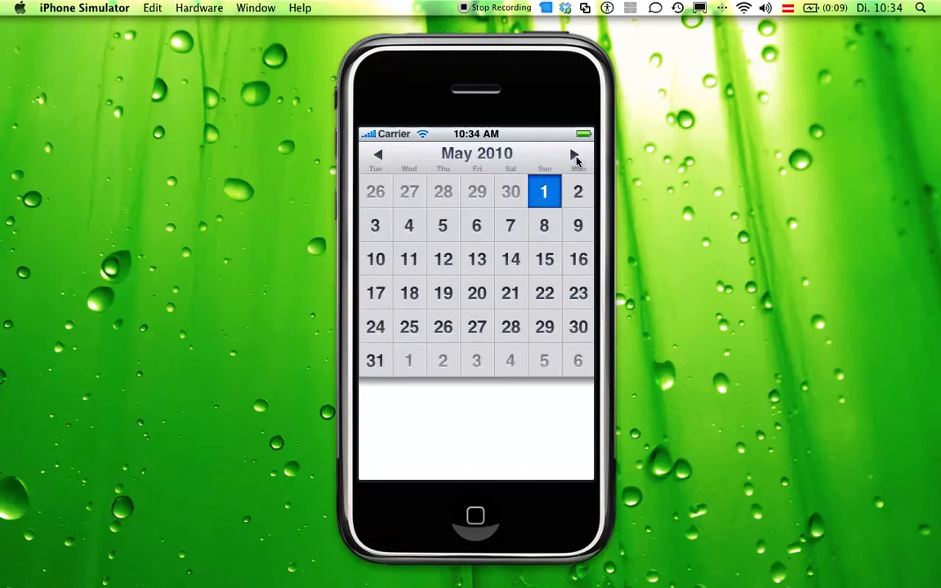
left_click(575, 153)
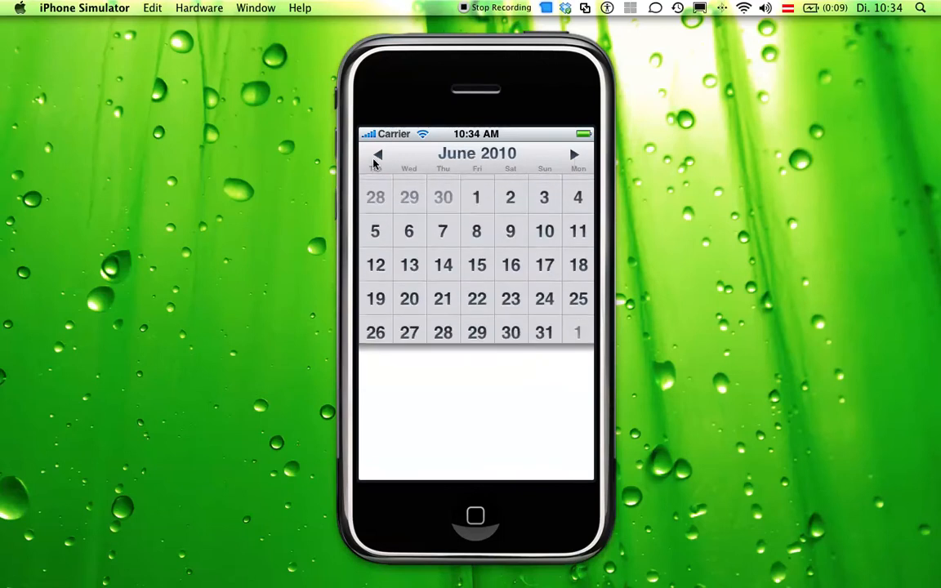
left_click(575, 153)
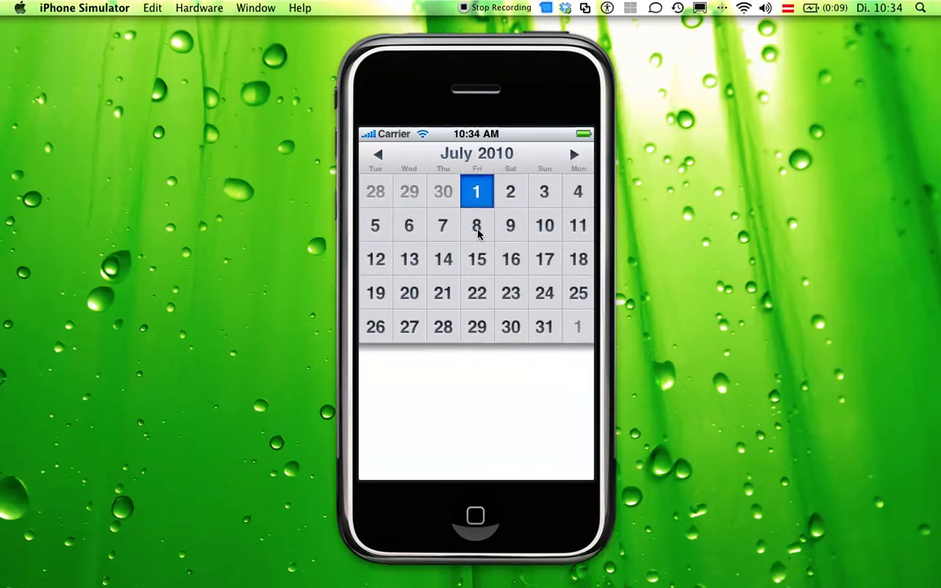
left_click(575, 154)
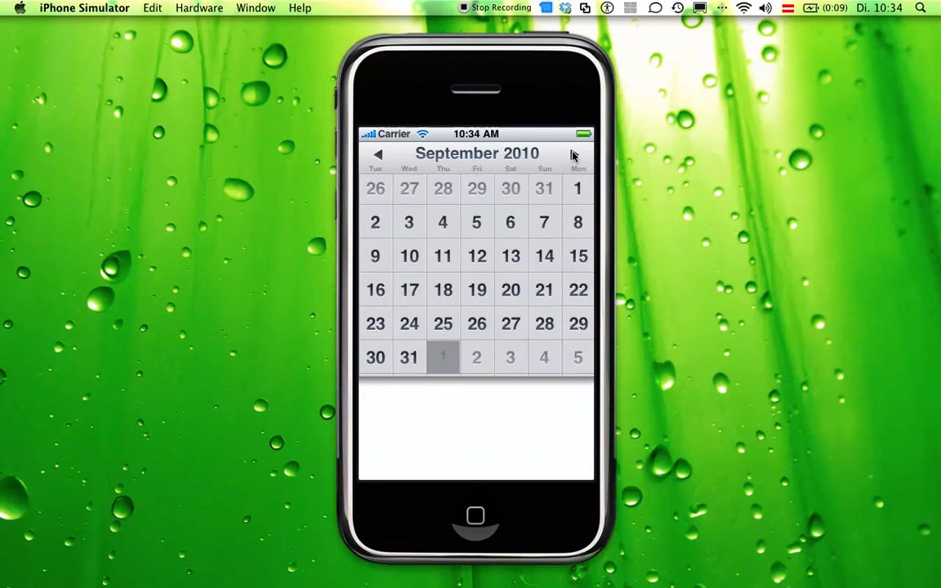
Enter October 2010 via a trailing day, then step back through August and July to May 2010
left_click(576, 153)
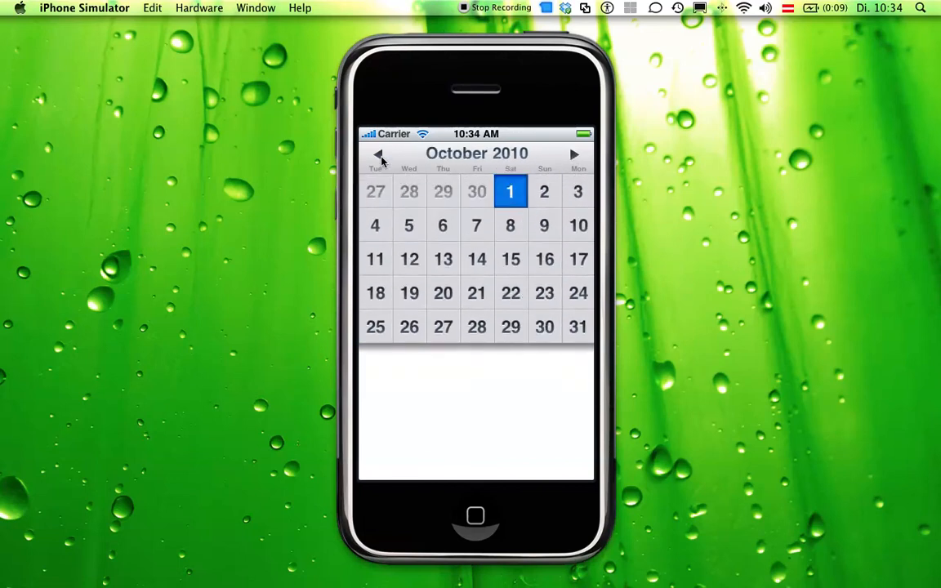
left_click(375, 153)
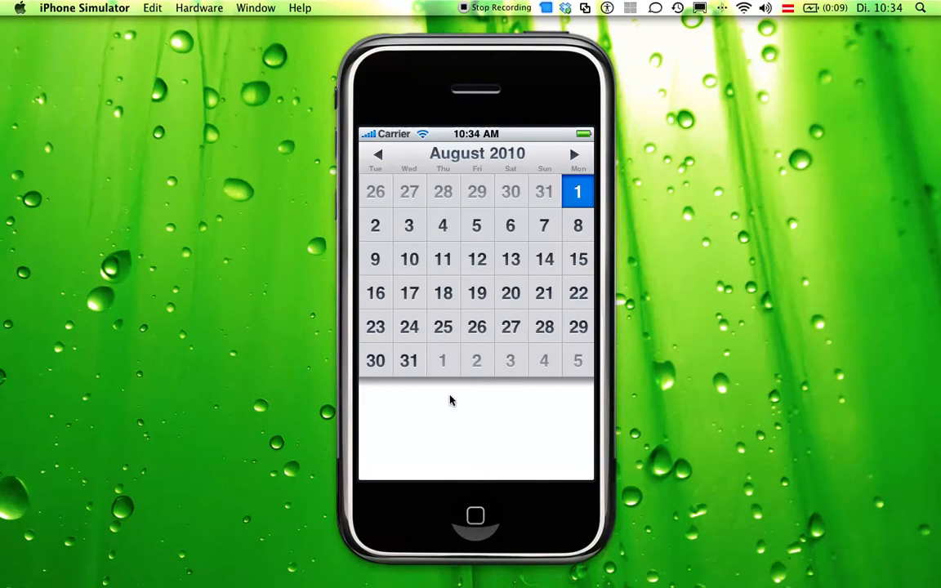
mouse_move(525, 388)
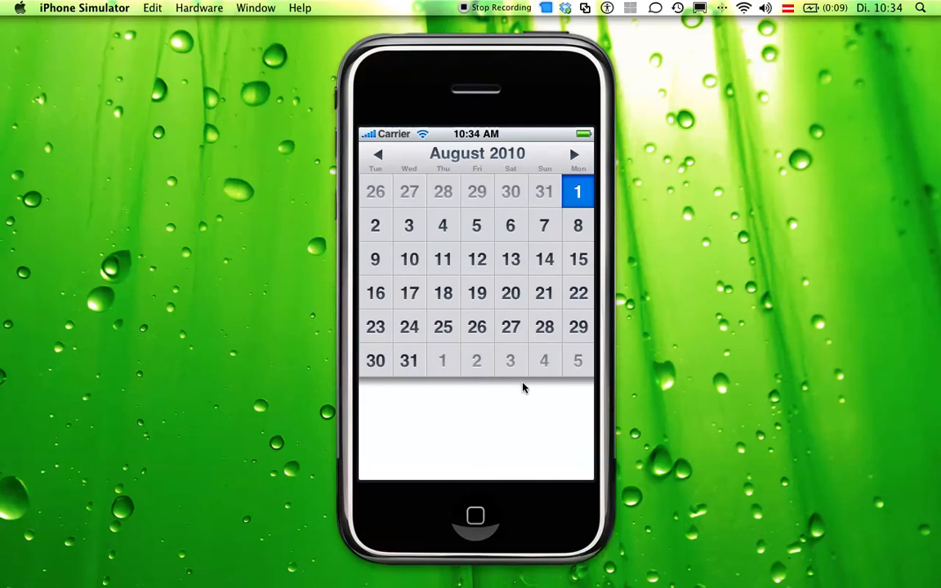
left_click(377, 154)
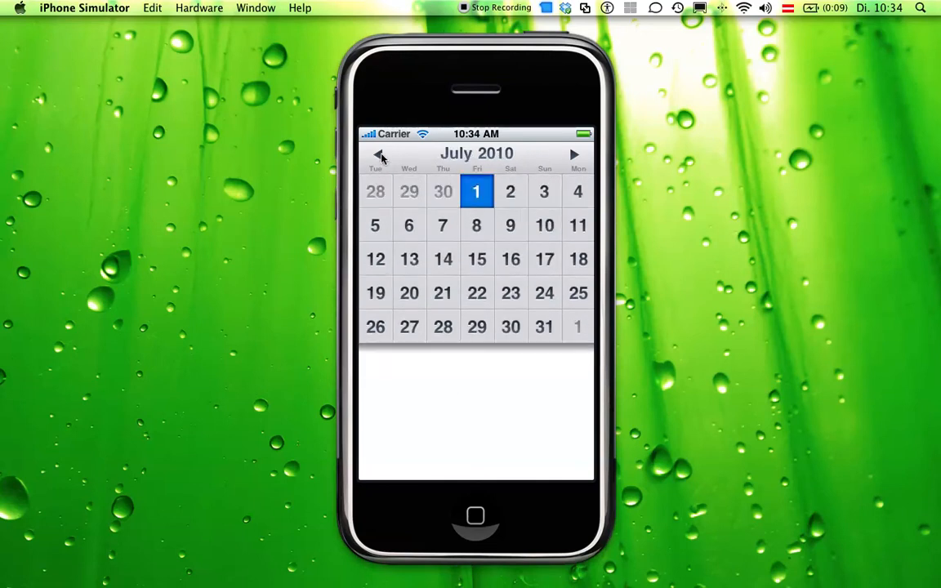
left_click(377, 154)
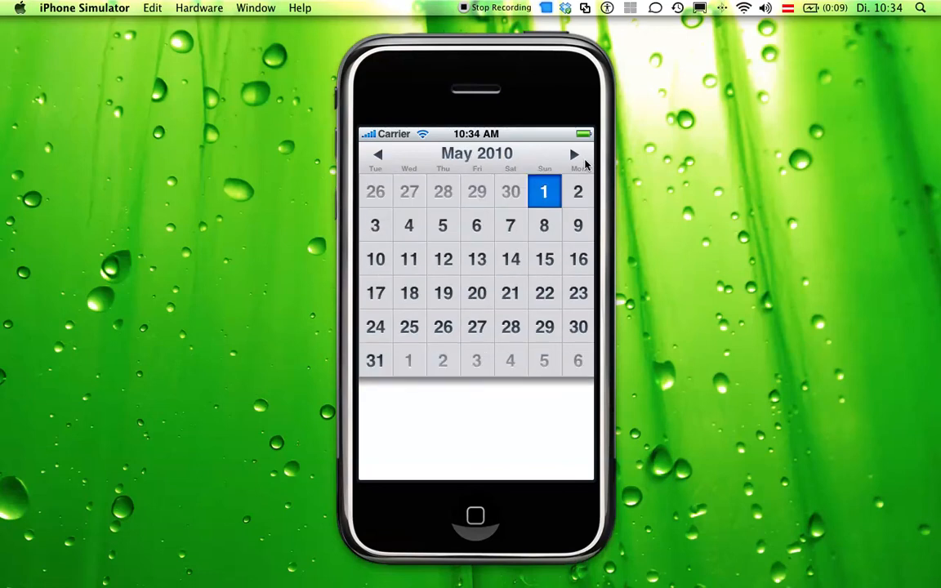
Fast-forward the calendar to January 2011 and on to May 2012 with the 1st selected
left_click(575, 154)
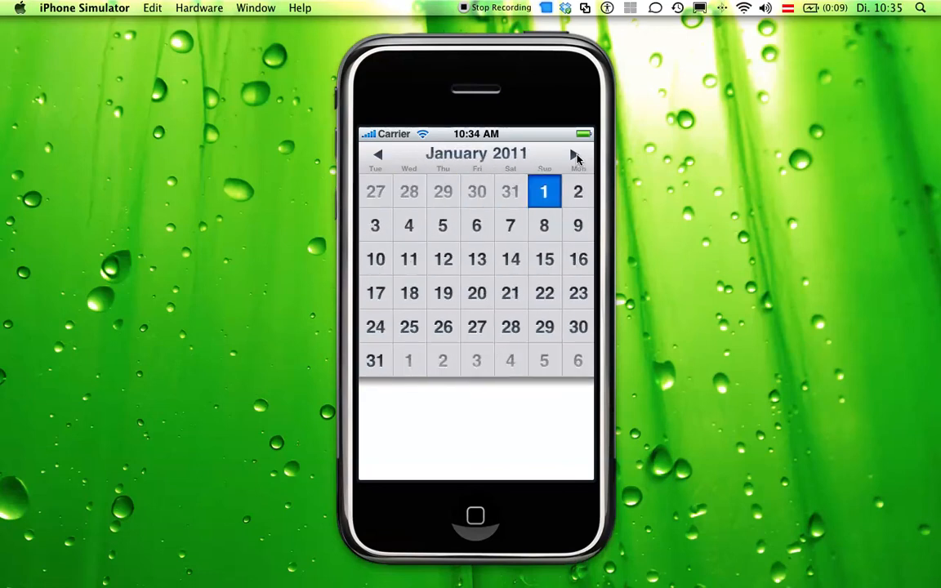
left_click(575, 154)
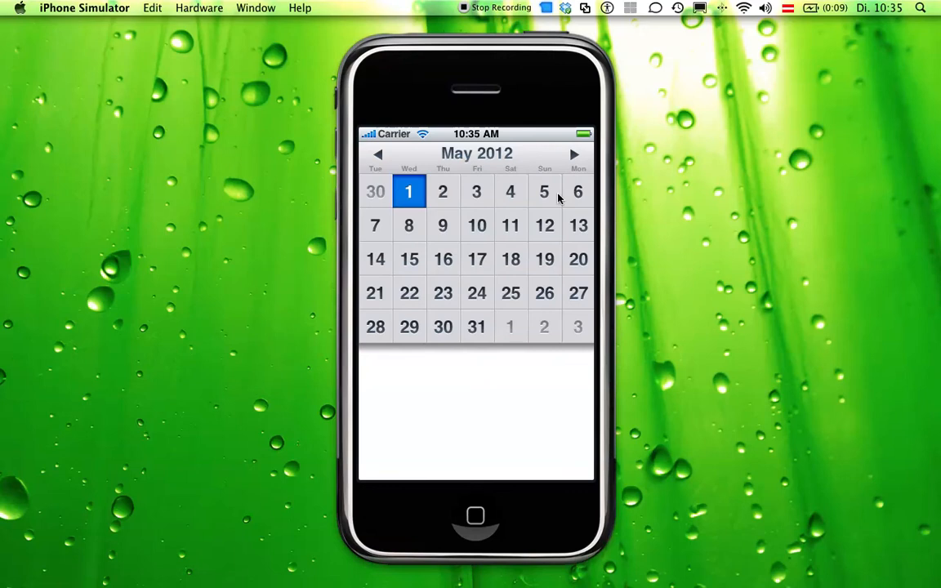
mouse_move(545, 303)
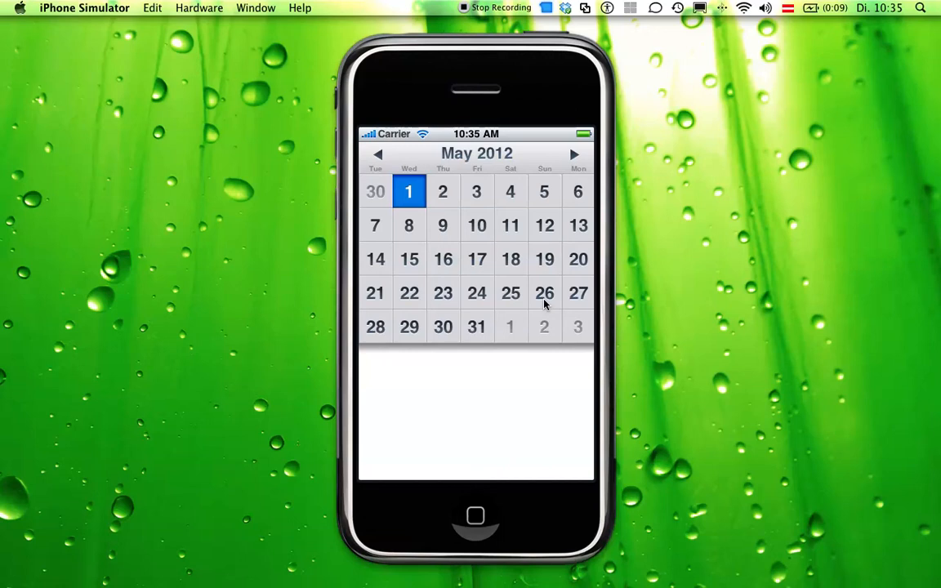
mouse_move(531, 470)
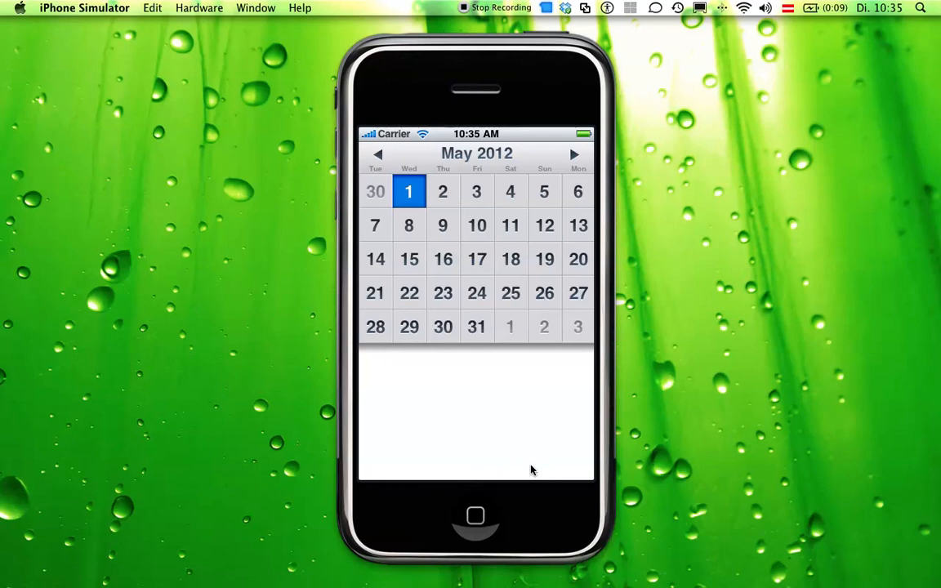